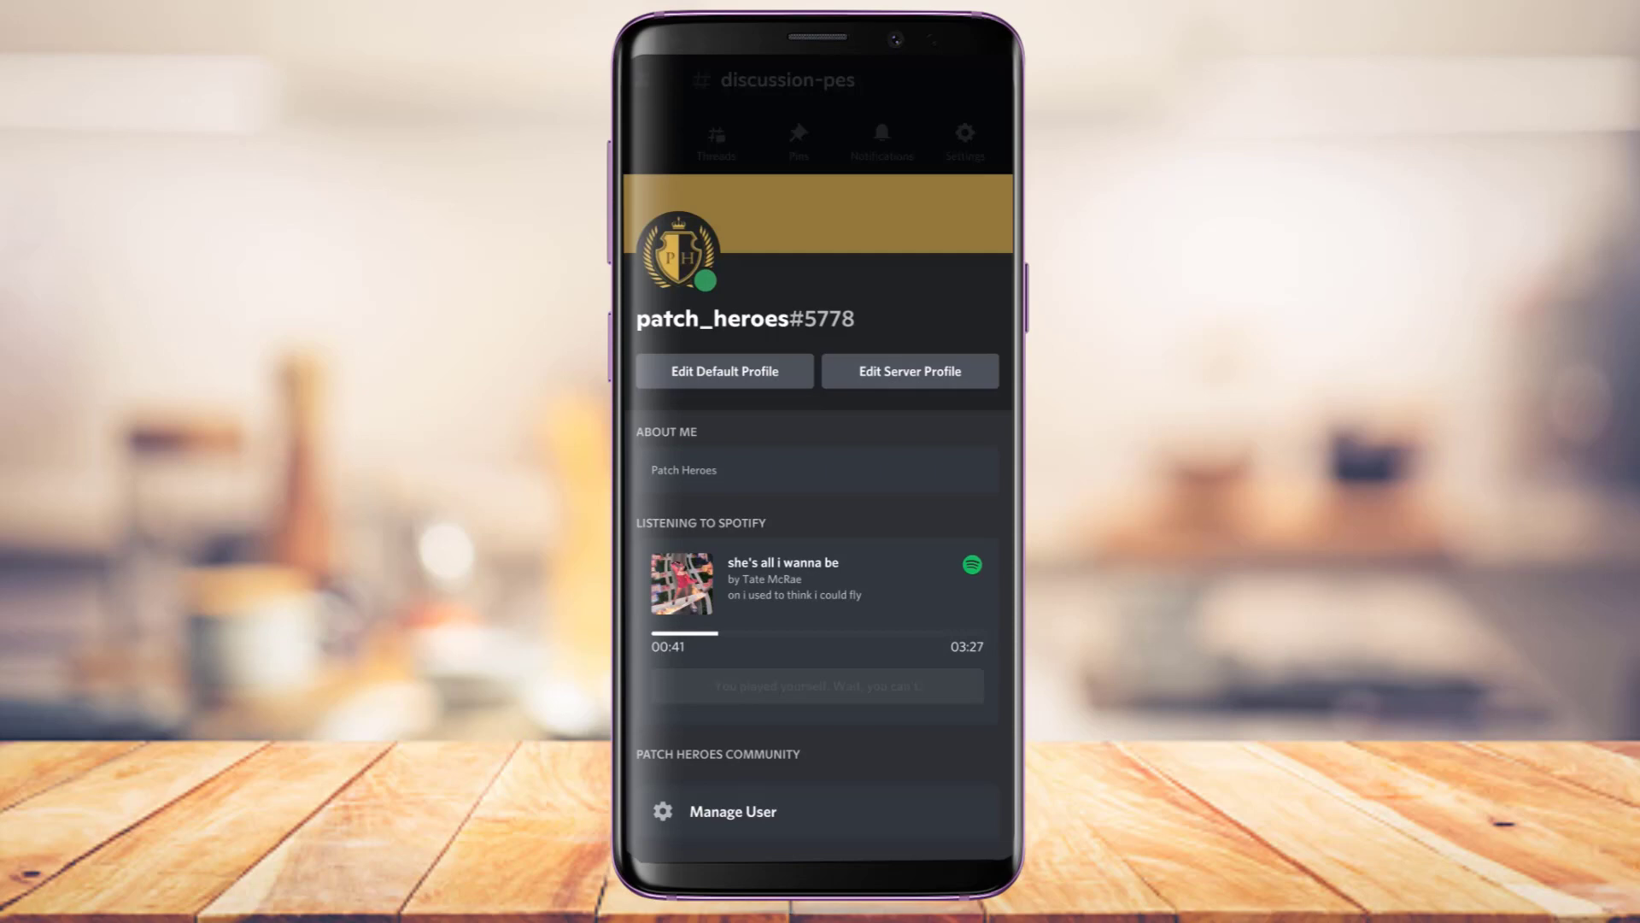
# Check the profile's Spotify card for 'So Good' by Halsey, then pull down the notification shade.
pyautogui.scroll(-3)
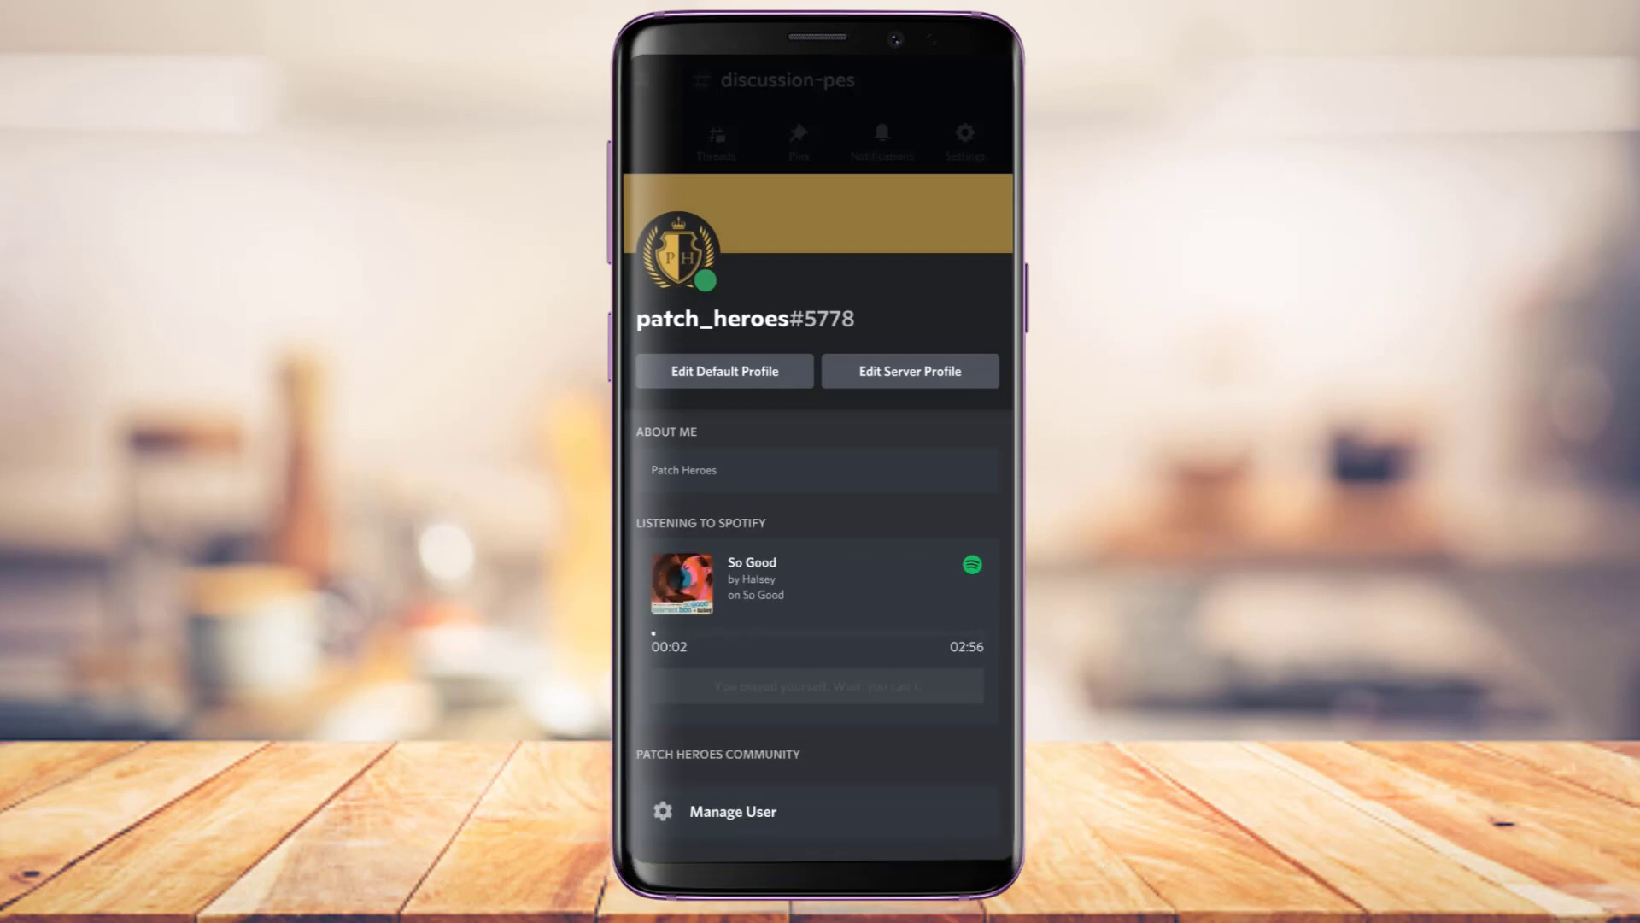
pyautogui.scroll(-3)
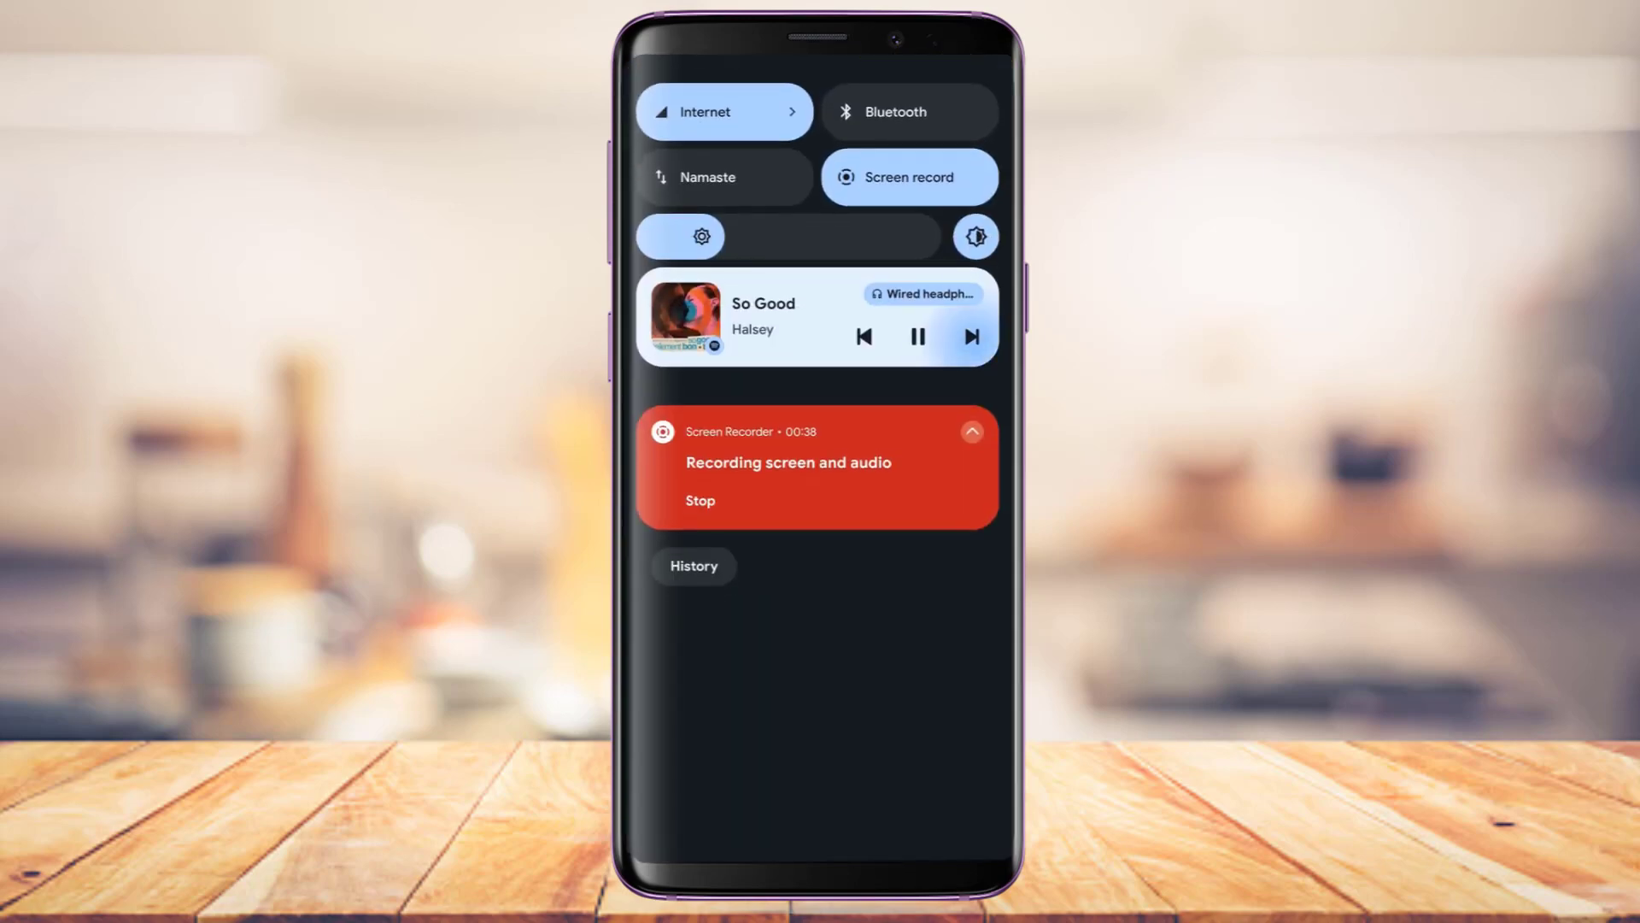
# Close the notification shade to return to the #discussion-pes channel.
pyautogui.click(972, 336)
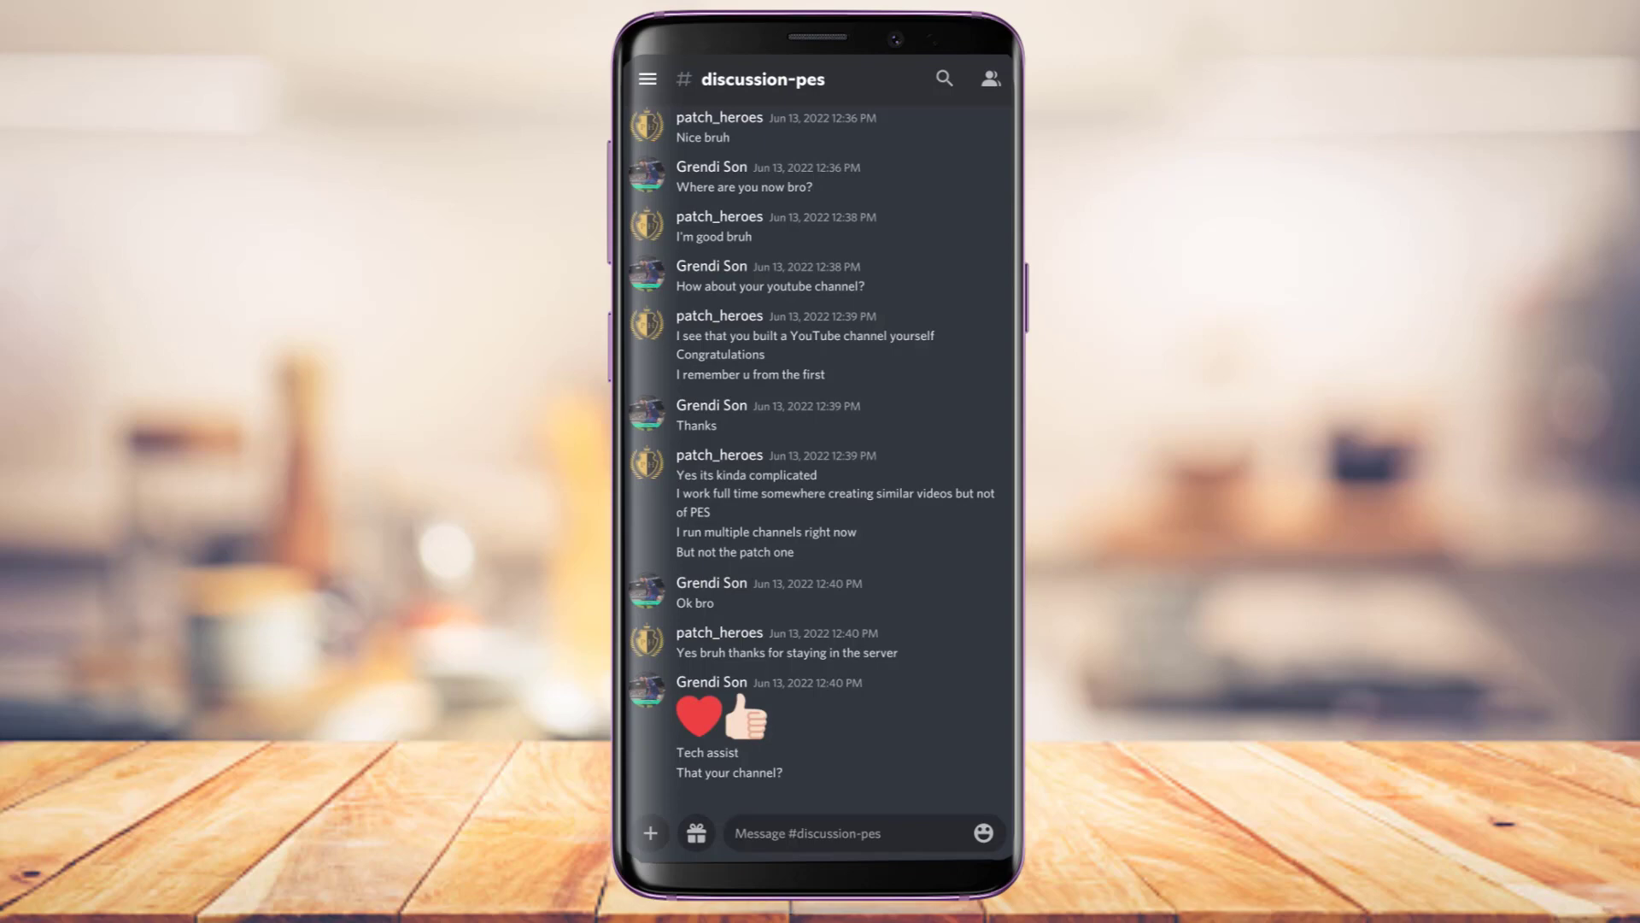
# Open Connections in User Settings to see the linked Facebook and Spotify accounts.
pyautogui.click(649, 79)
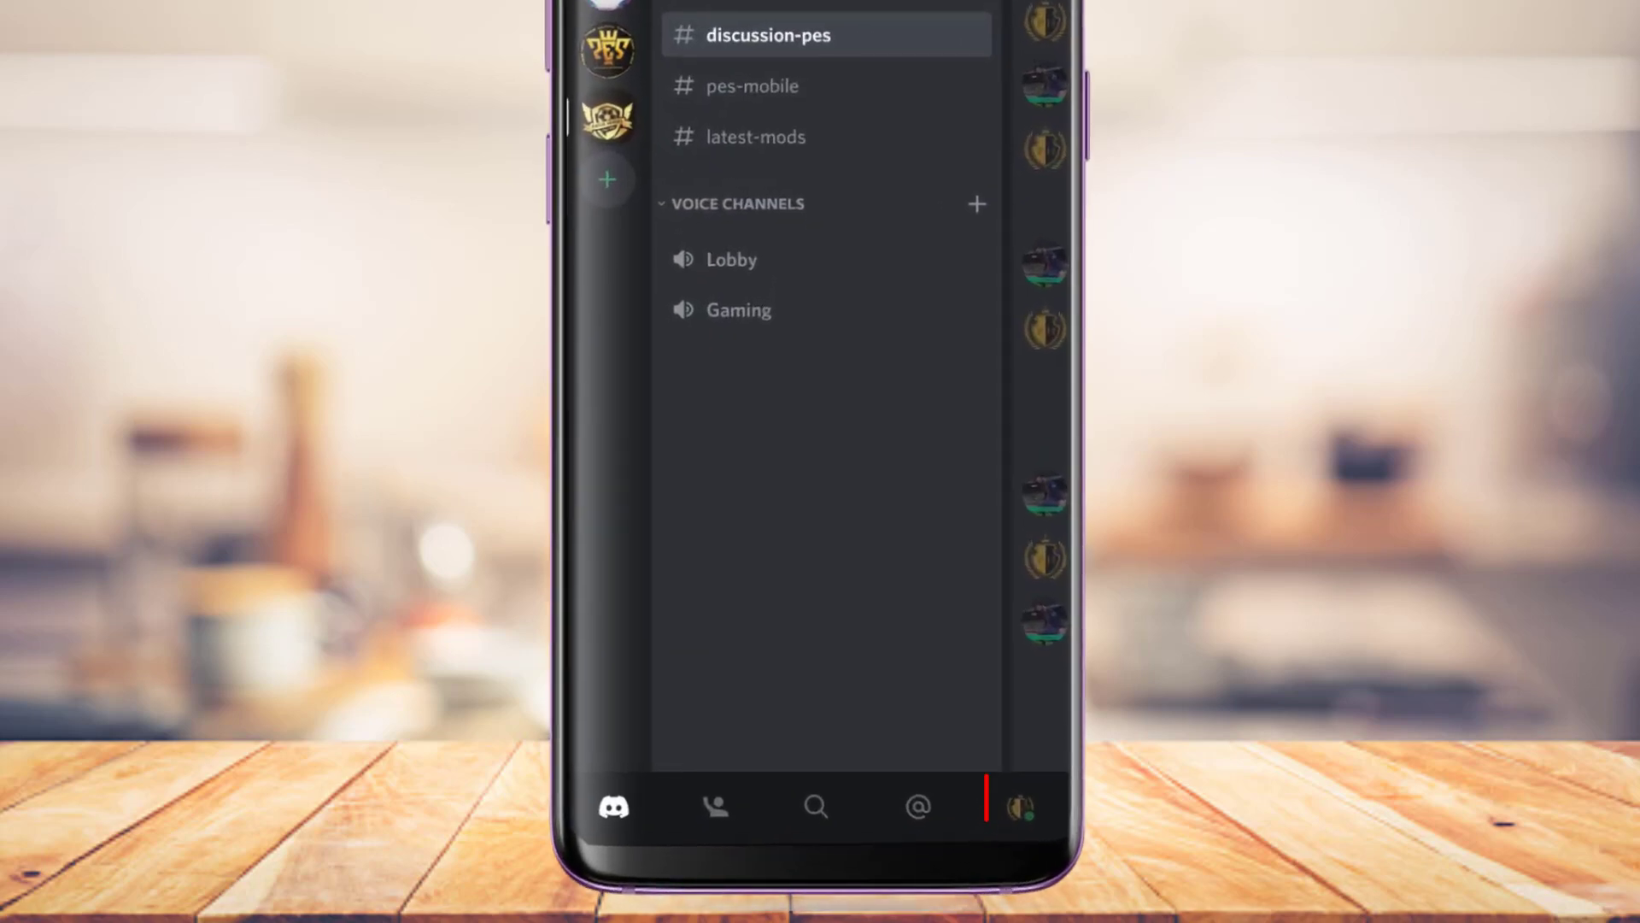
pyautogui.click(1030, 805)
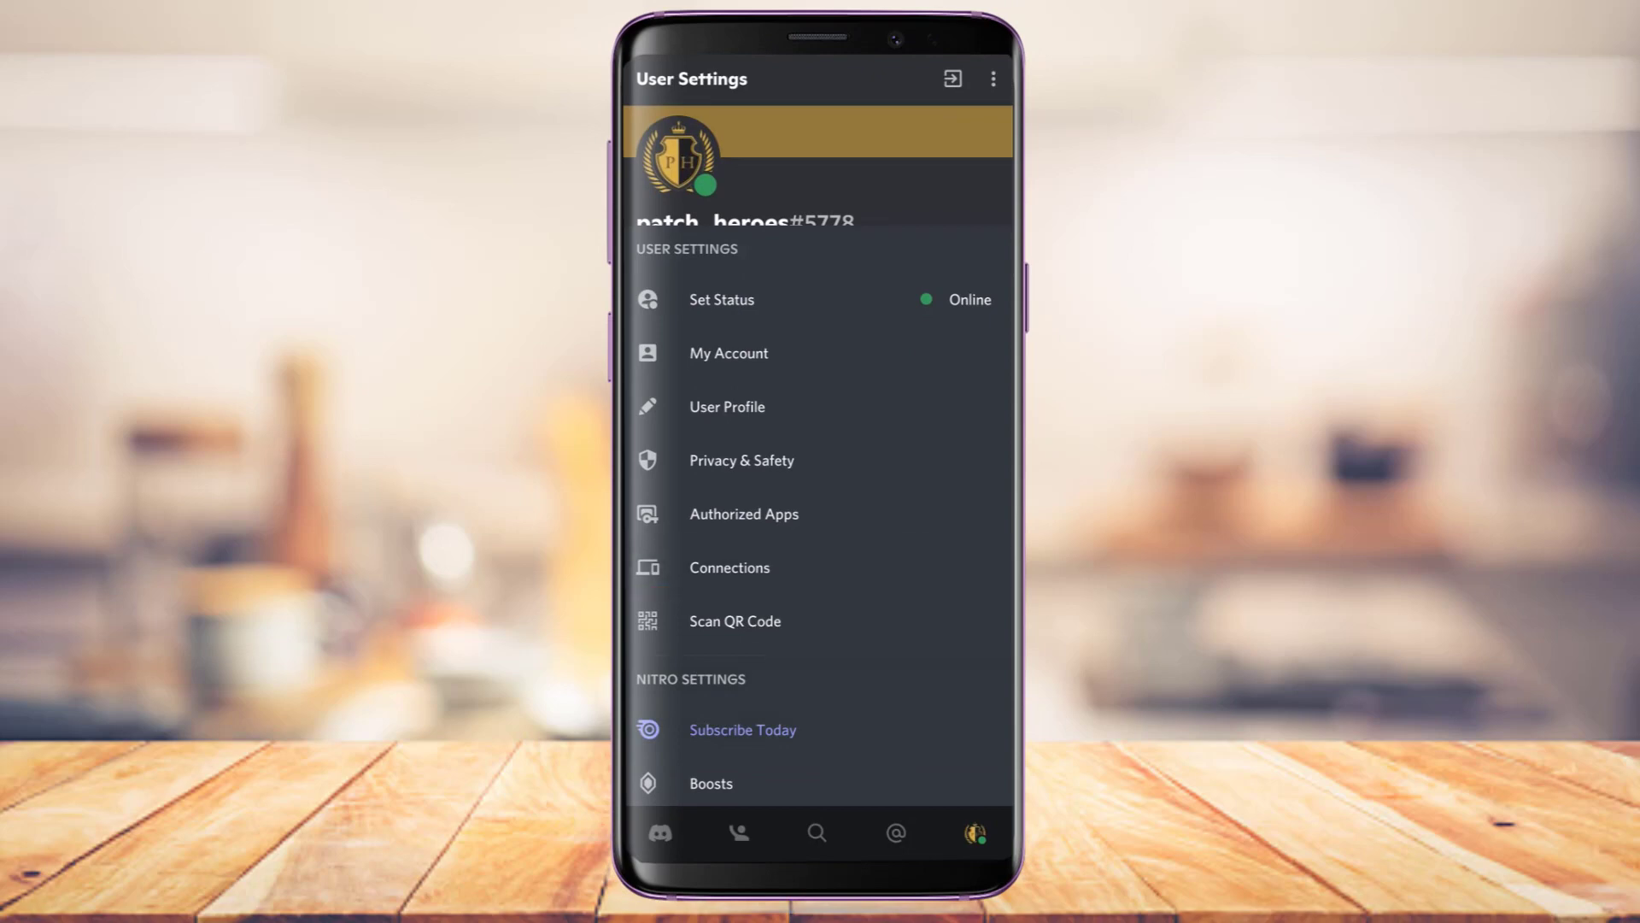
pyautogui.click(730, 567)
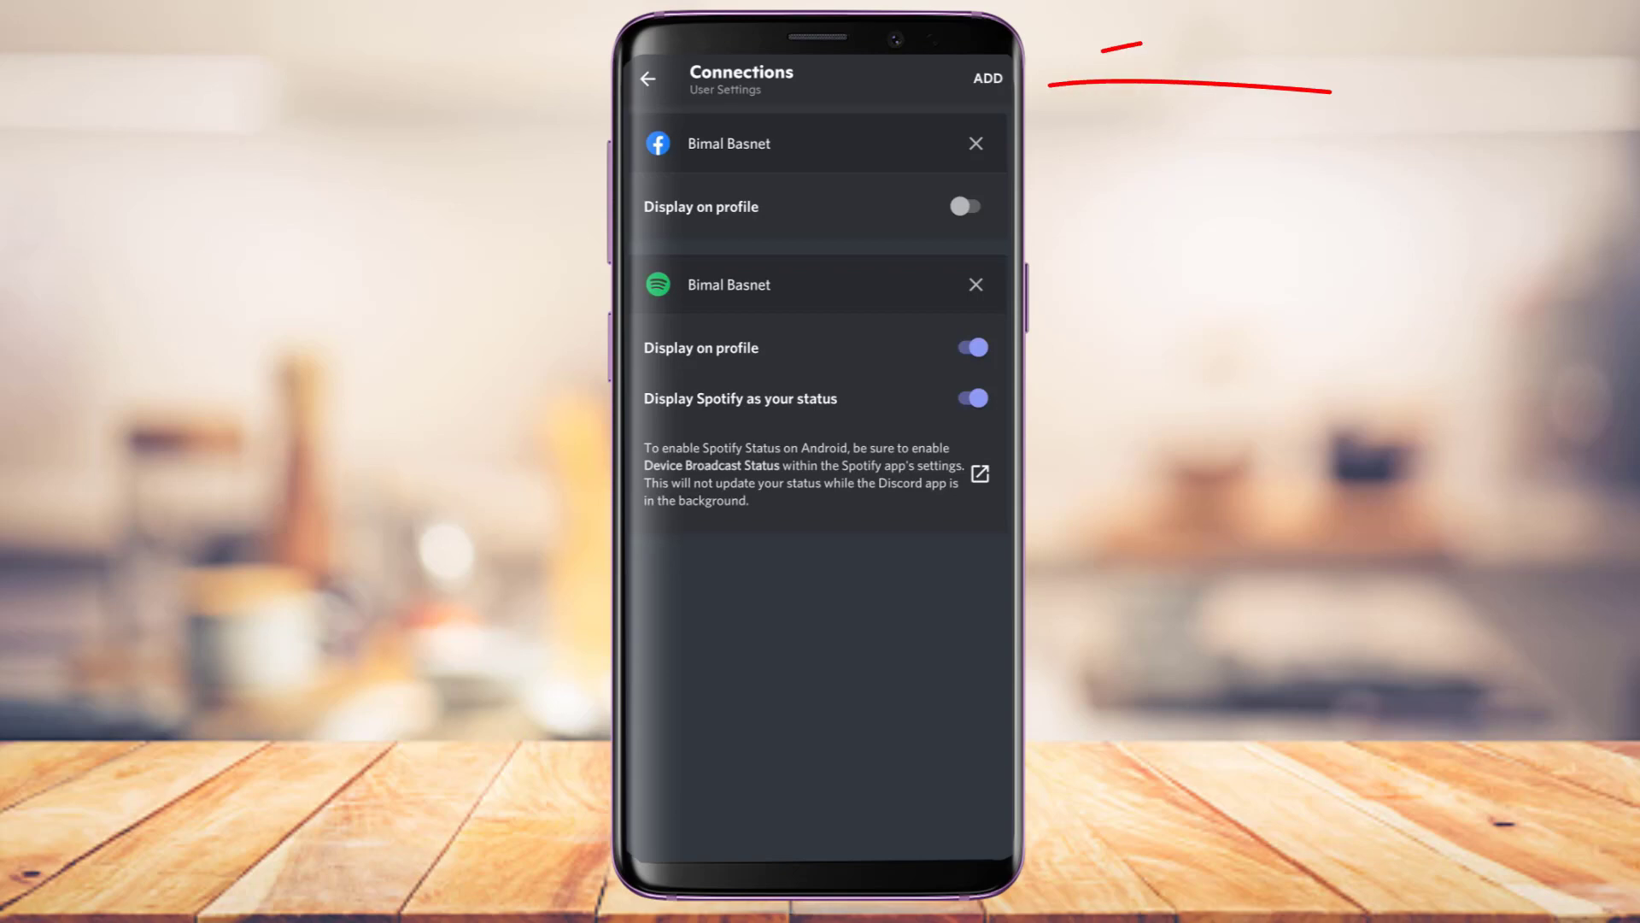
# Leave Discord and launch Spotify from the phone's app drawer.
pyautogui.click(988, 79)
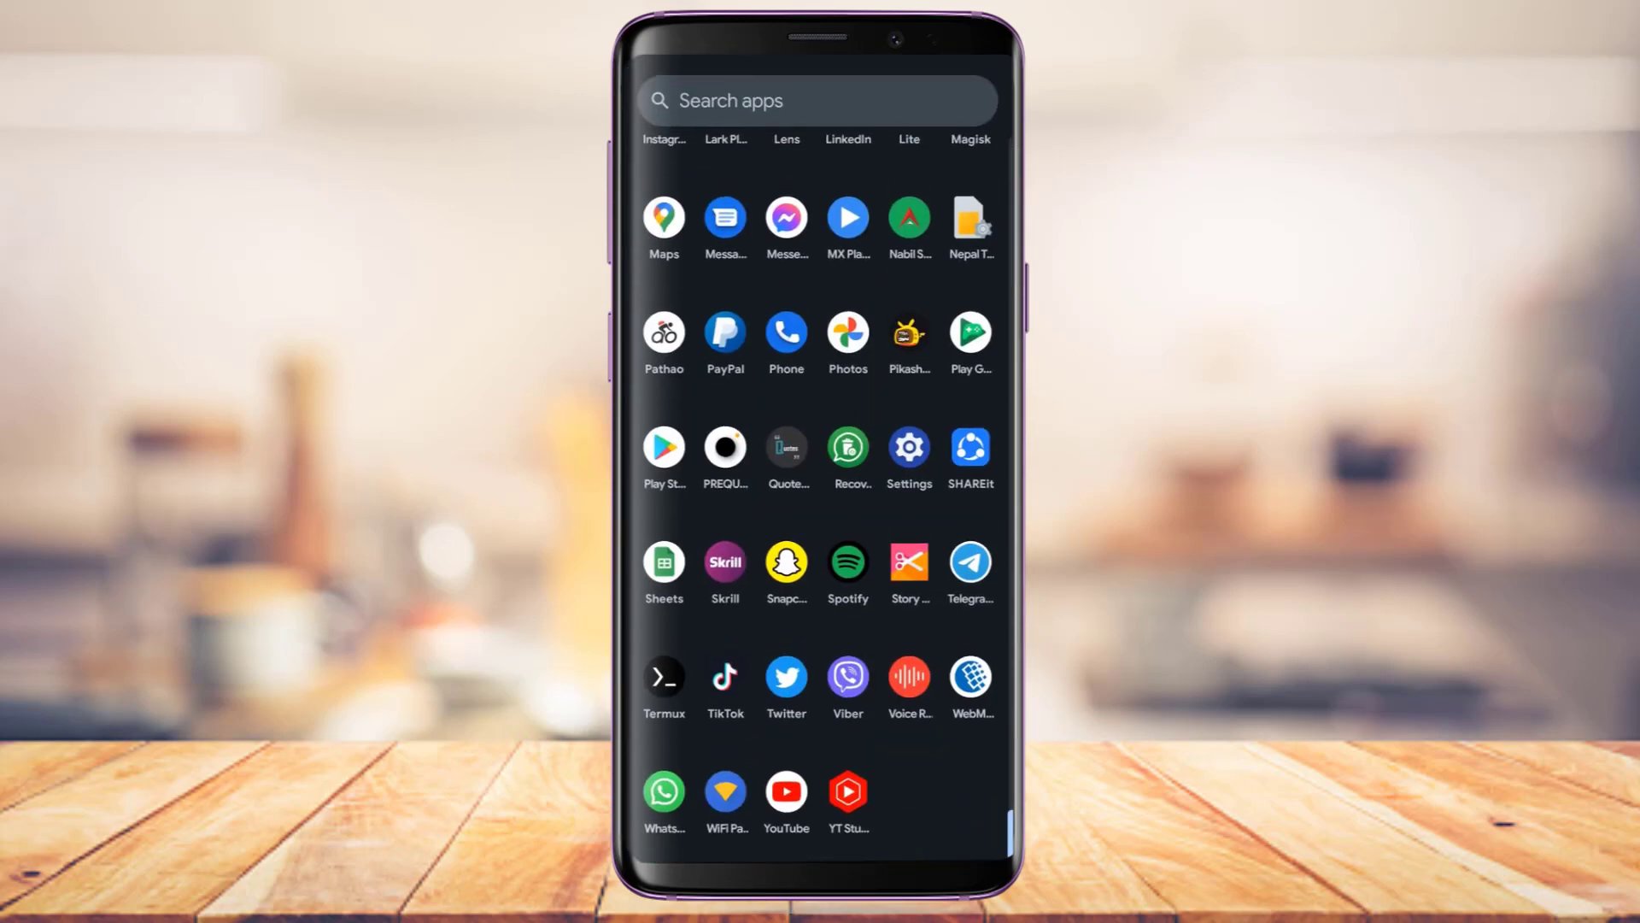
pyautogui.click(847, 565)
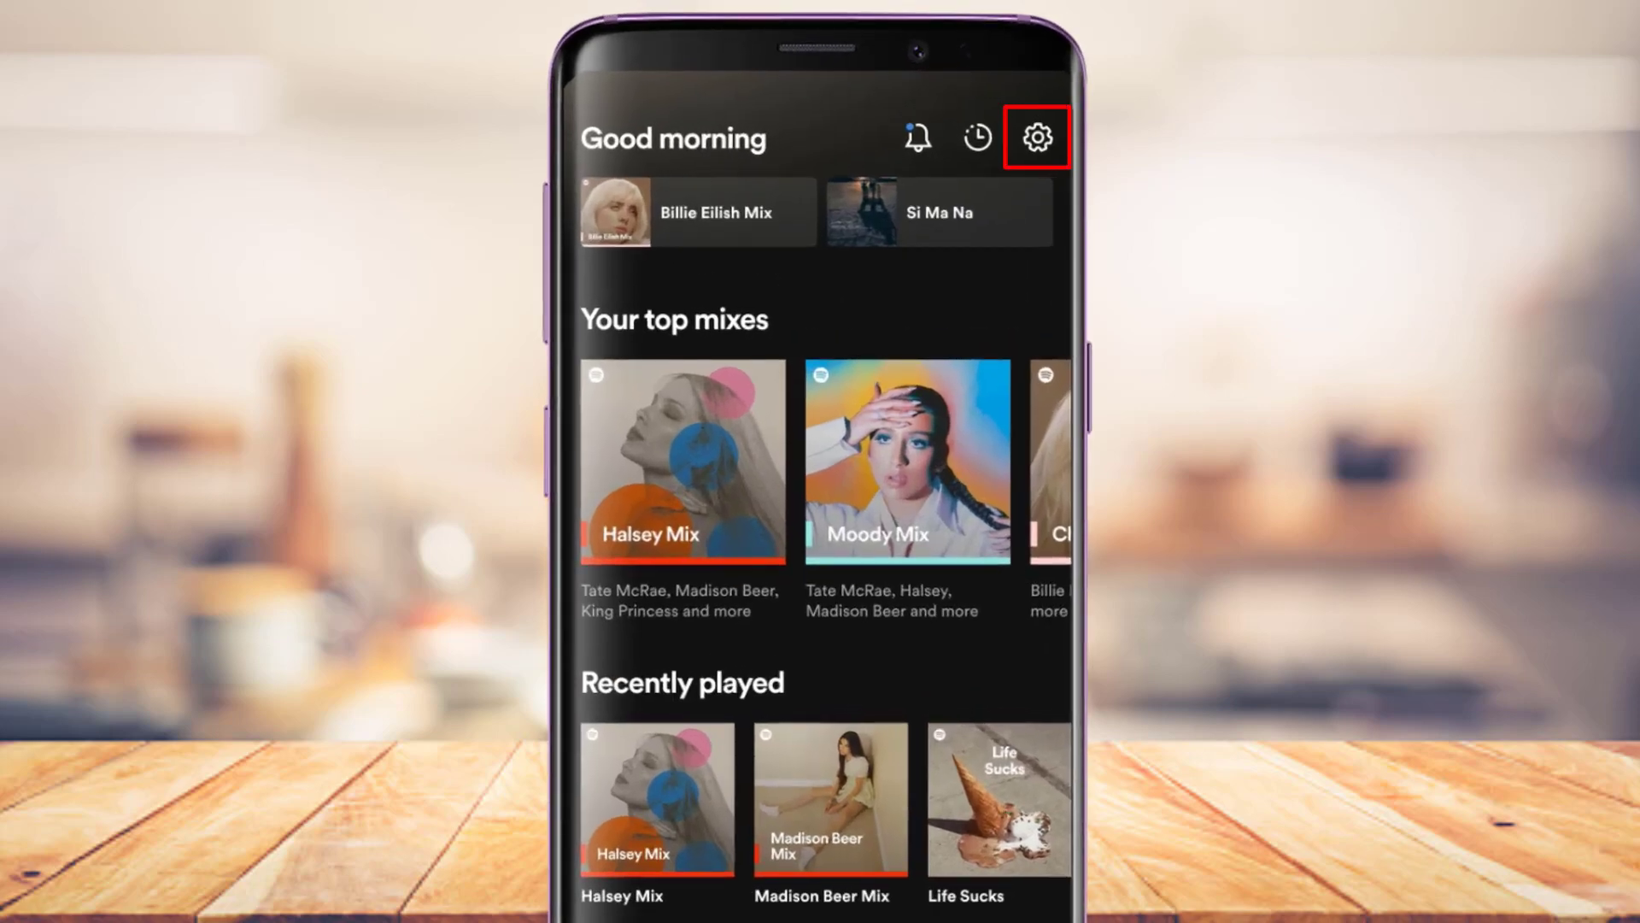
# In Spotify settings, toggle Device Broadcast Status off and back on.
pyautogui.click(1032, 138)
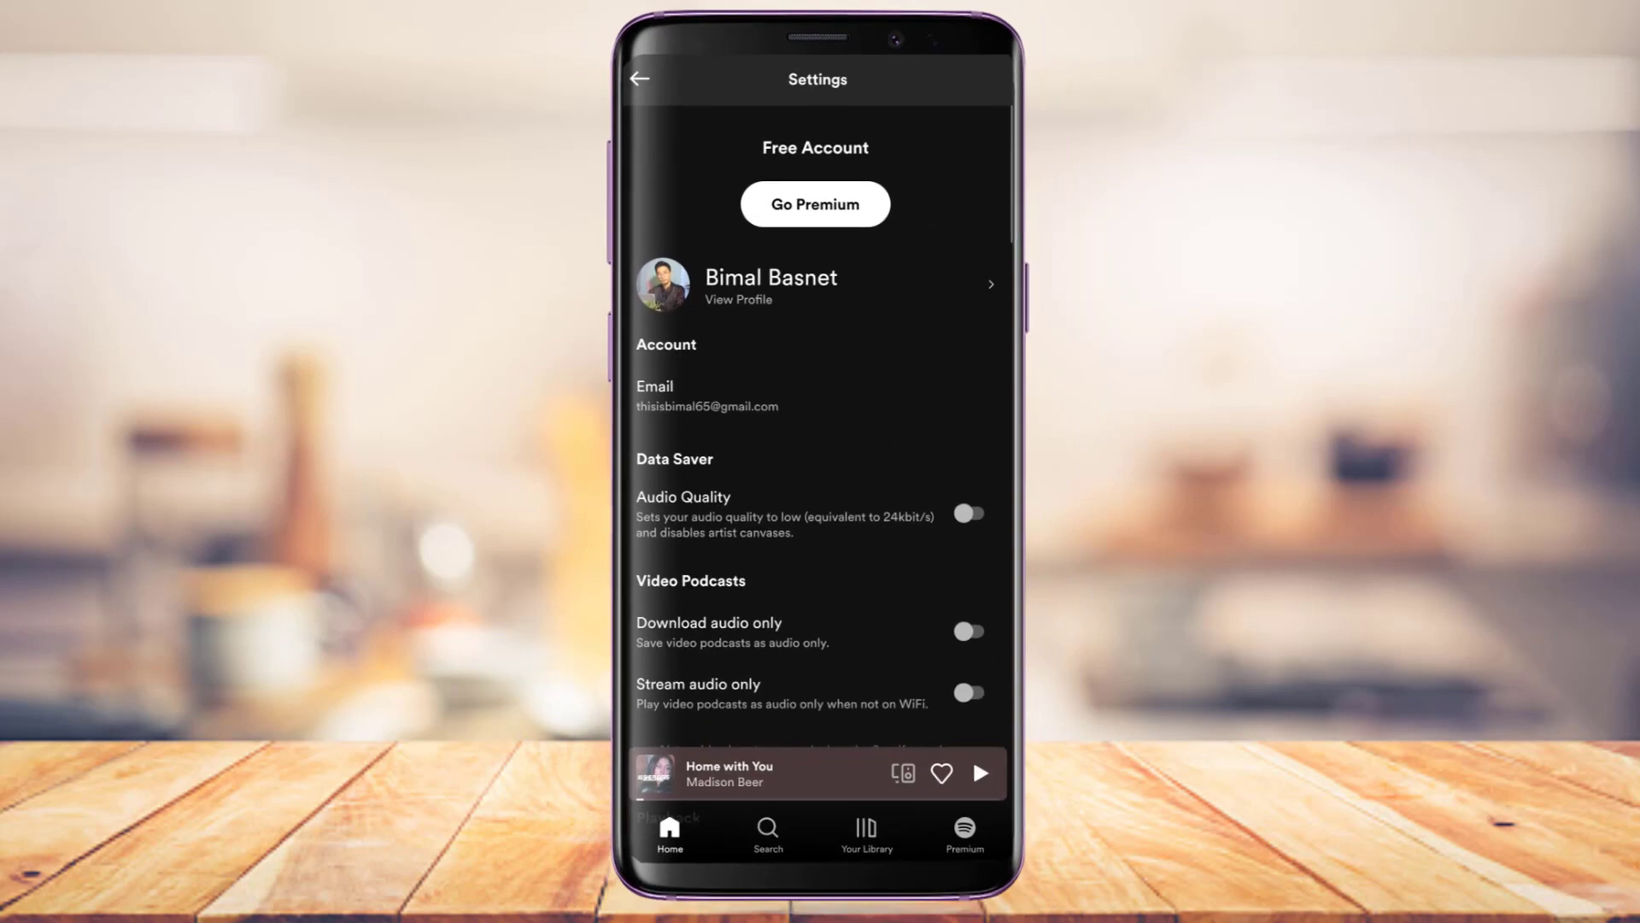
pyautogui.scroll(-3)
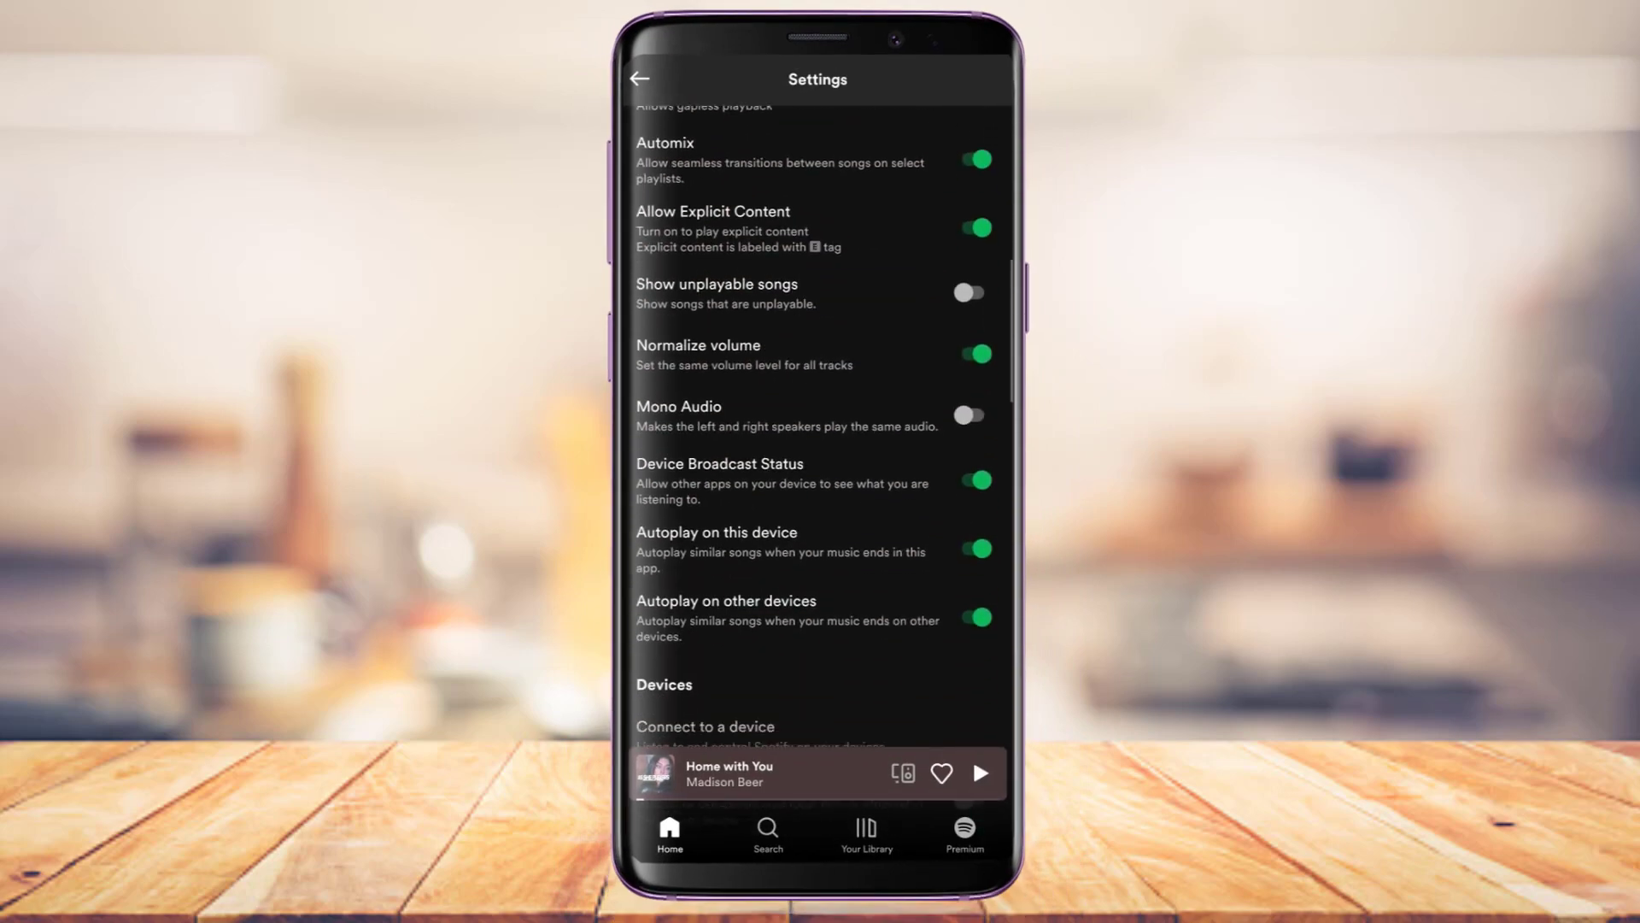
pyautogui.scroll(-3)
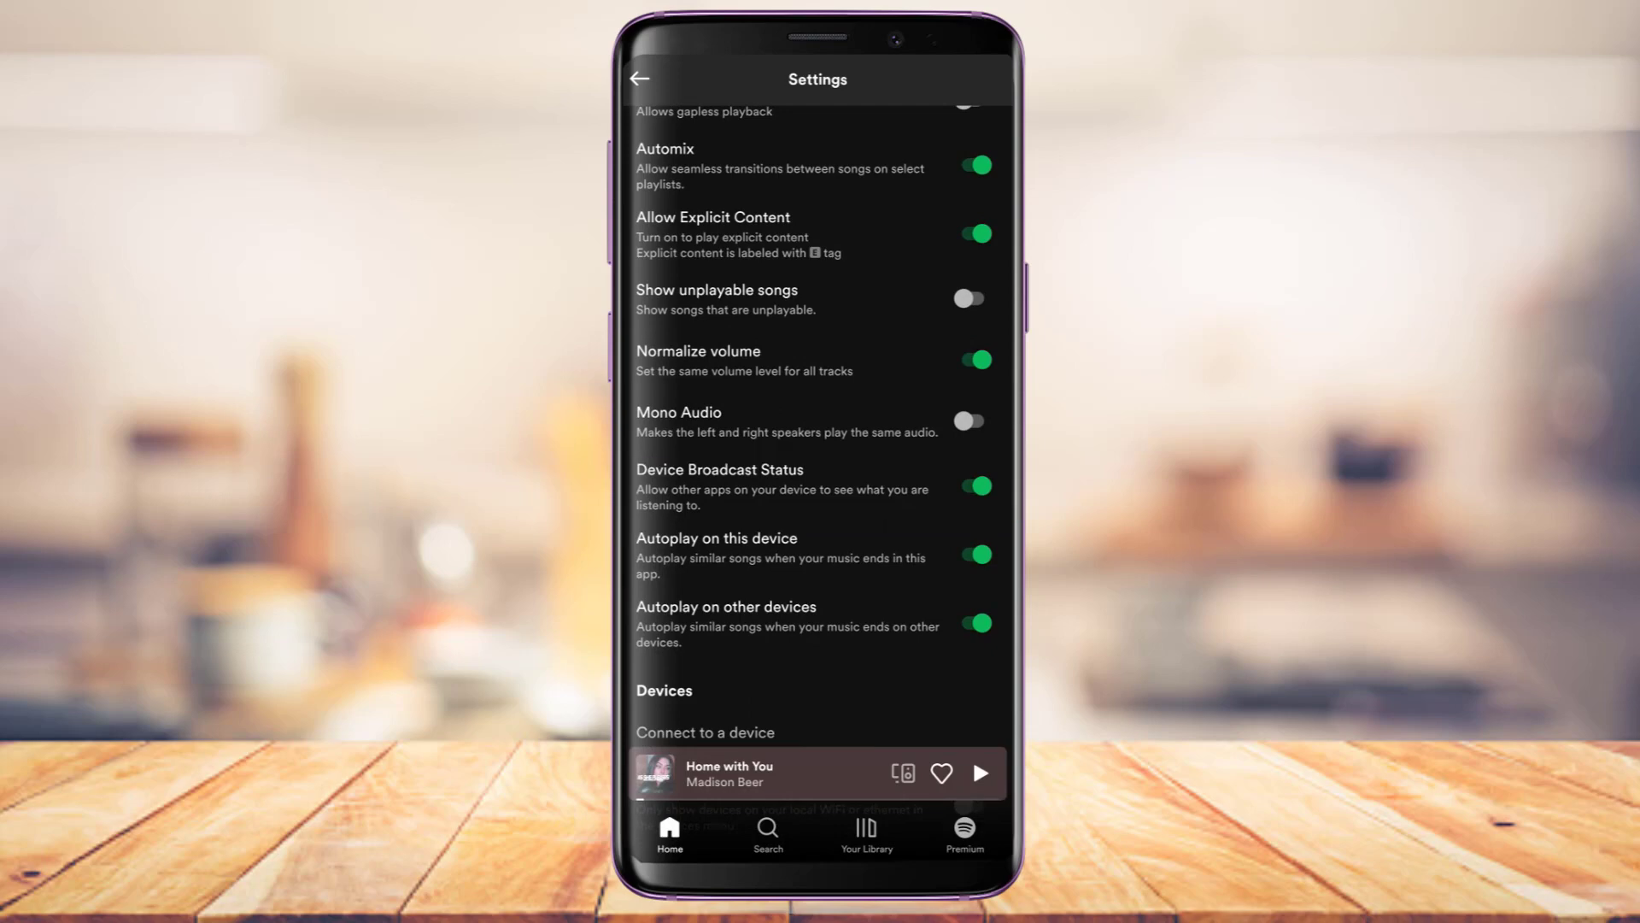
pyautogui.click(974, 486)
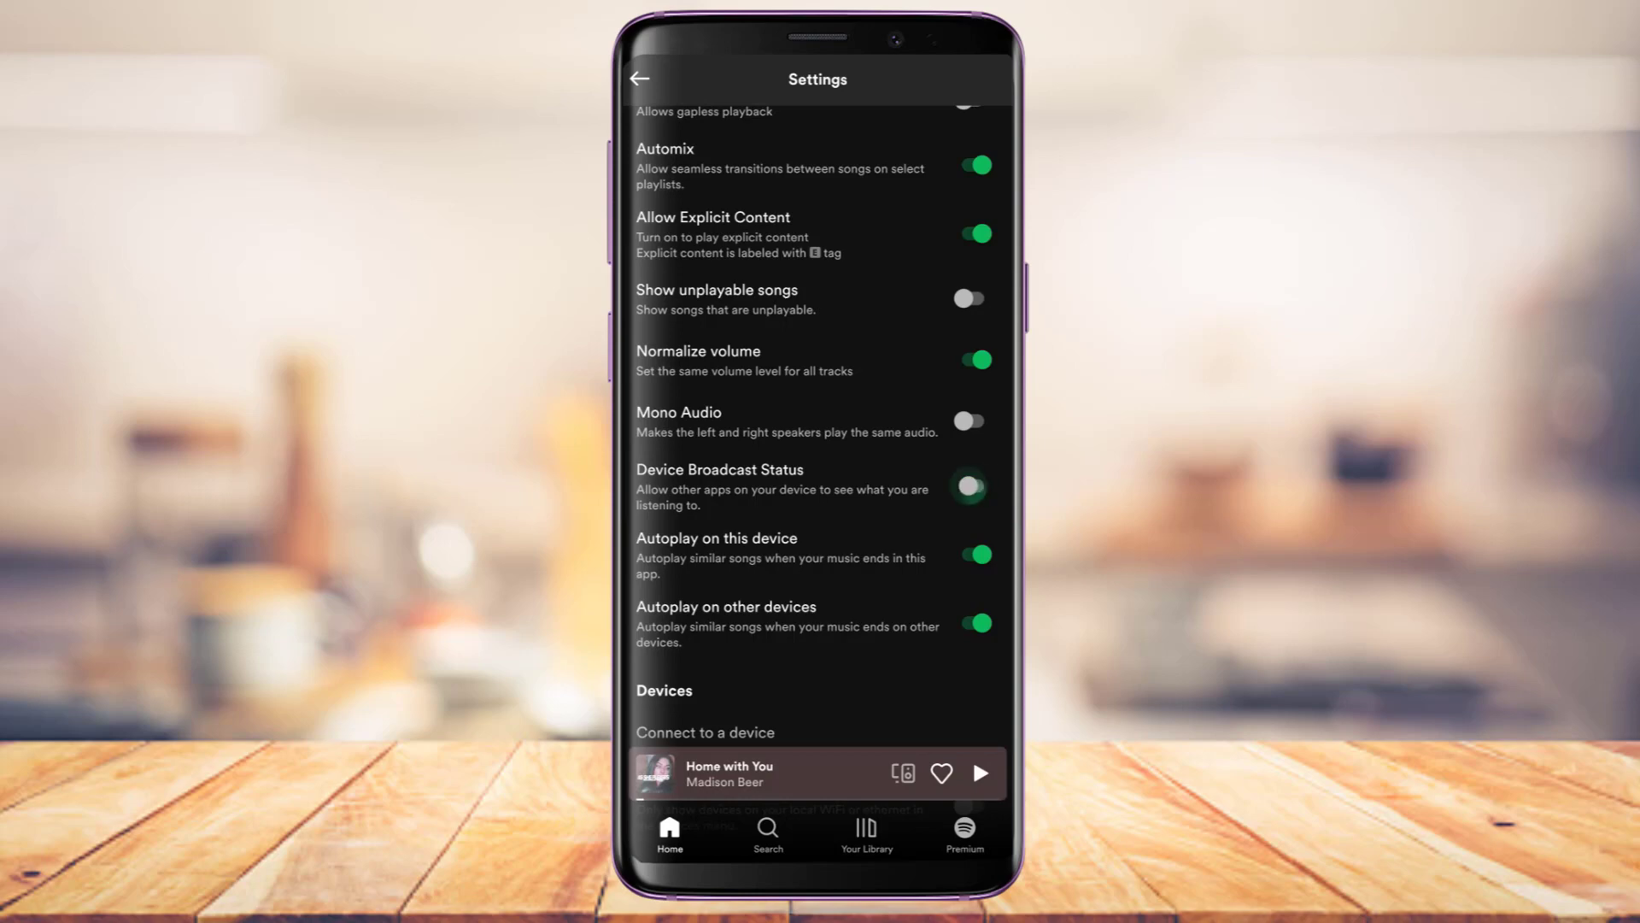
pyautogui.click(976, 486)
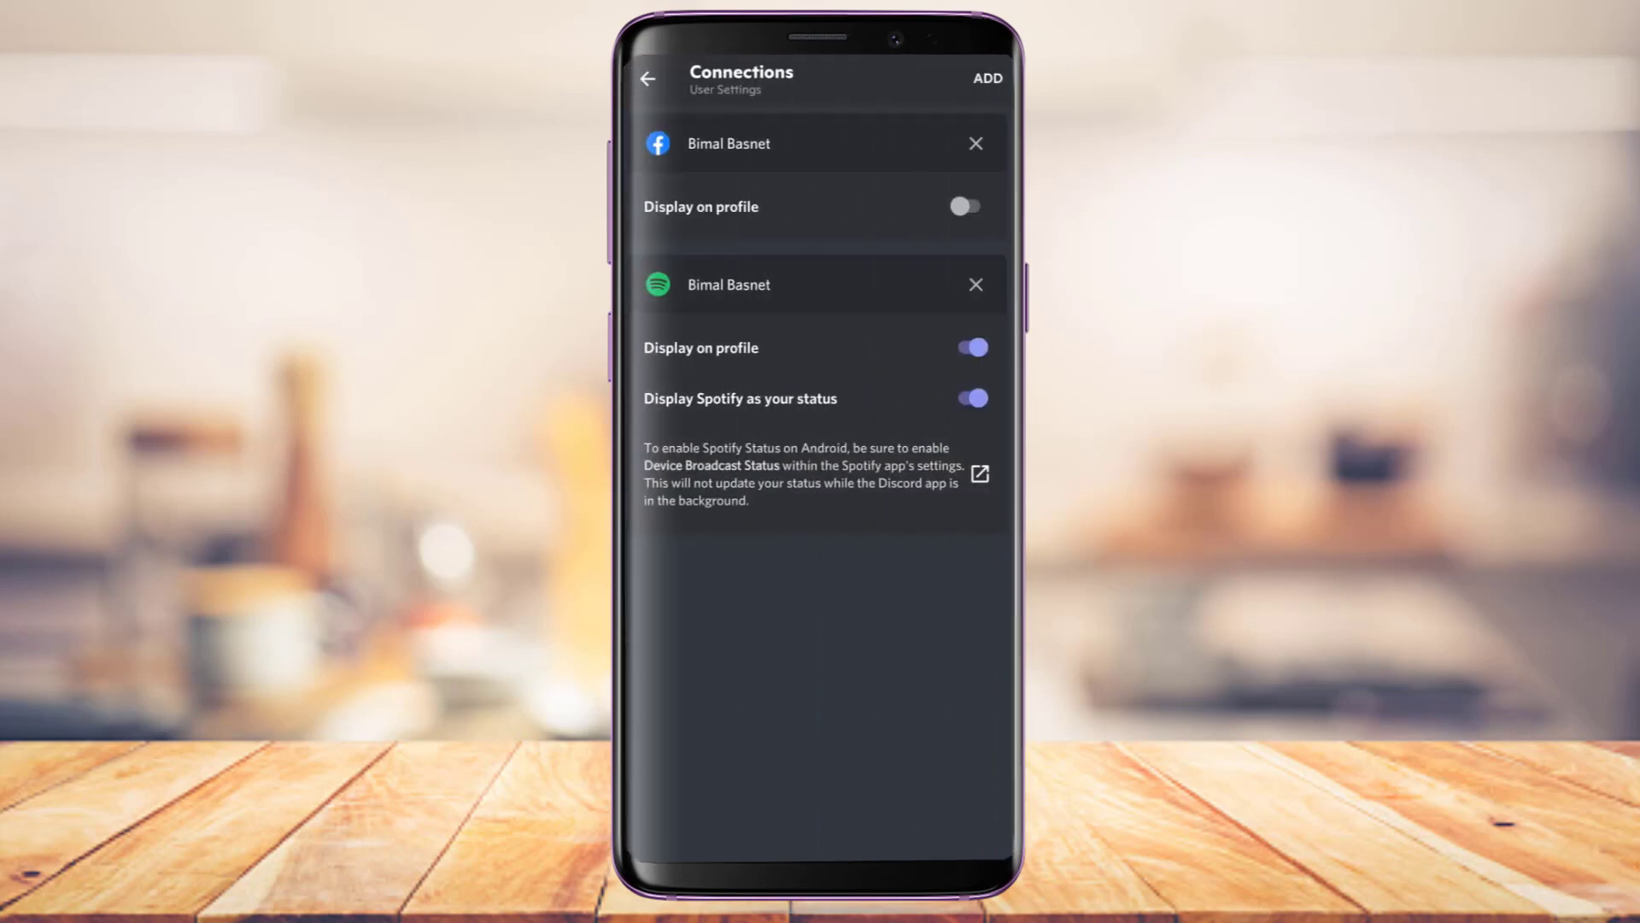
# Return to #discussion-pes and show its member list with four members online.
pyautogui.click(646, 77)
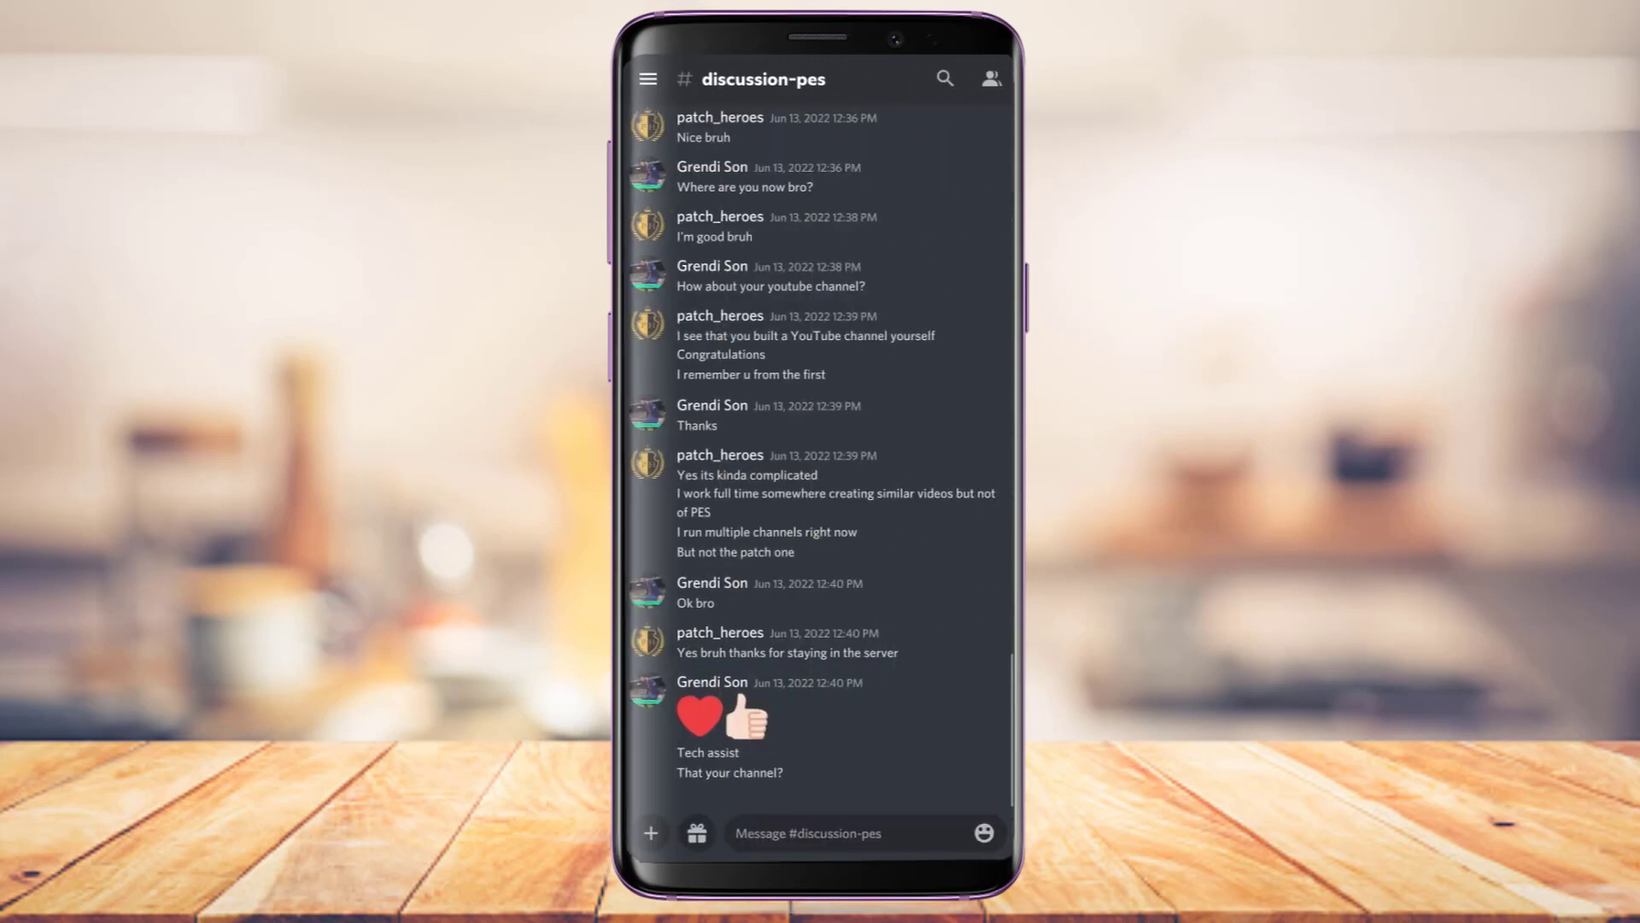
pyautogui.click(990, 79)
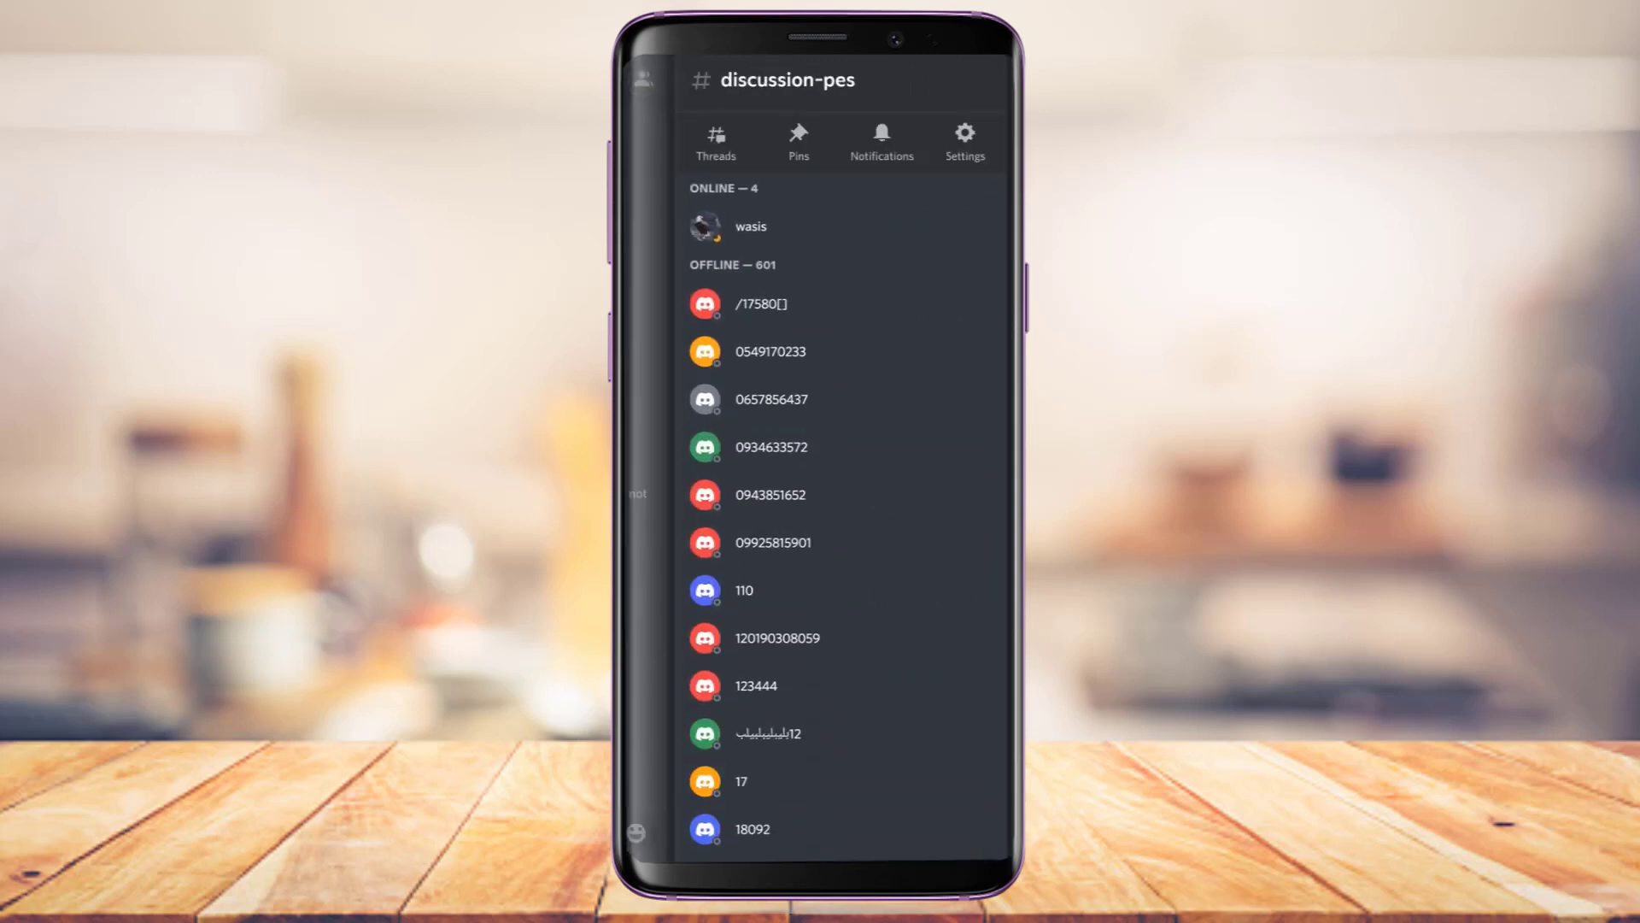